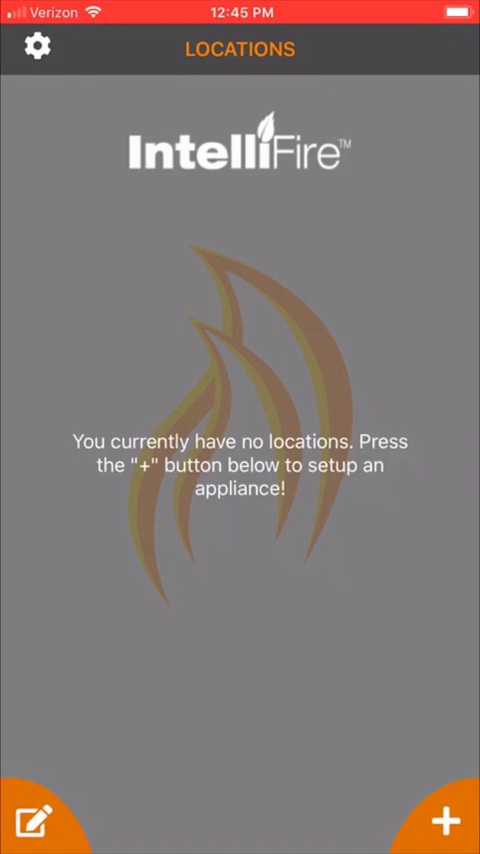
- Begin adding a new appliance from the empty Locations screen
click(448, 820)
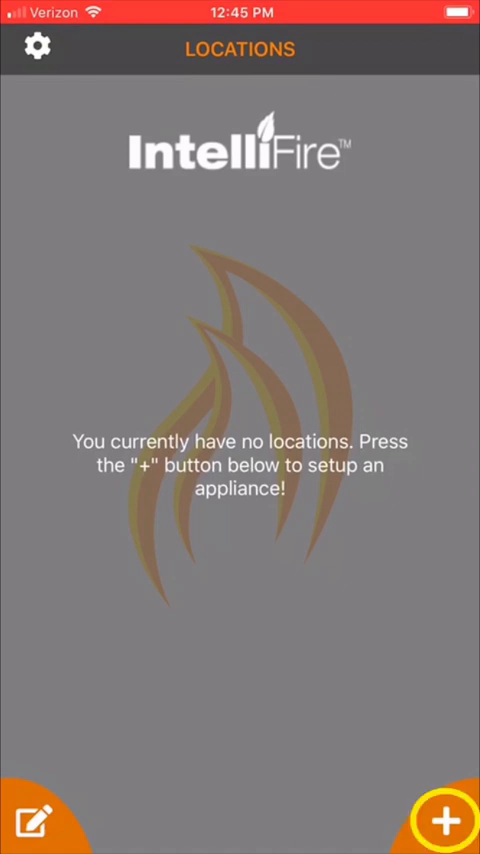
- Join the fireplace appliance's Wi-Fi network in iOS Settings and return to IntelliFire
click(444, 822)
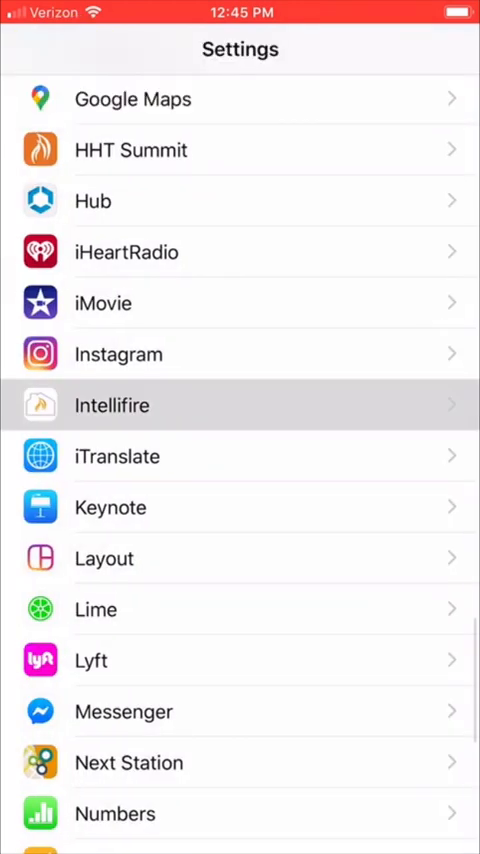
scroll(down, 3)
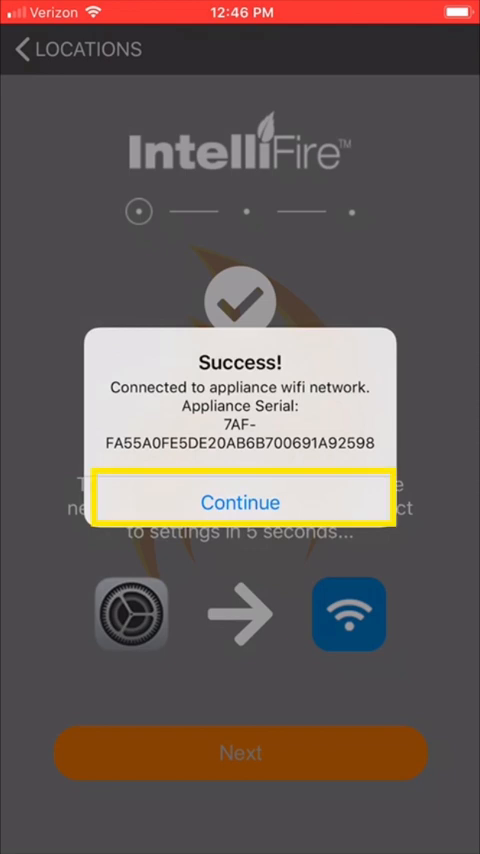
- Acknowledge the Success alert for the appliance Wi-Fi connection and continue
click(240, 502)
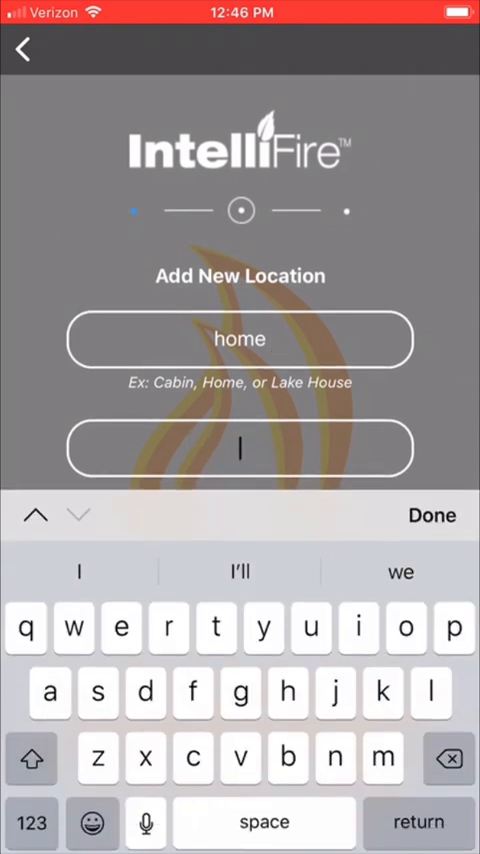
- Enter zip code 55419 for the location named 'home' and finish the field
text(5541)
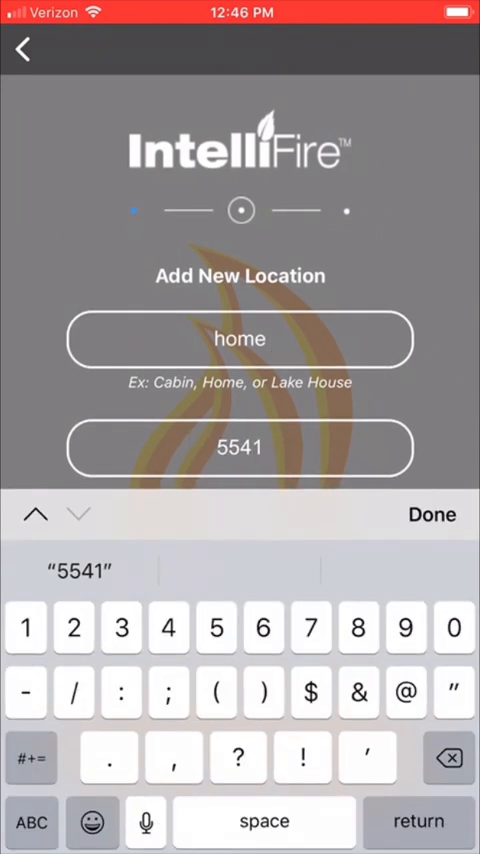
click(432, 514)
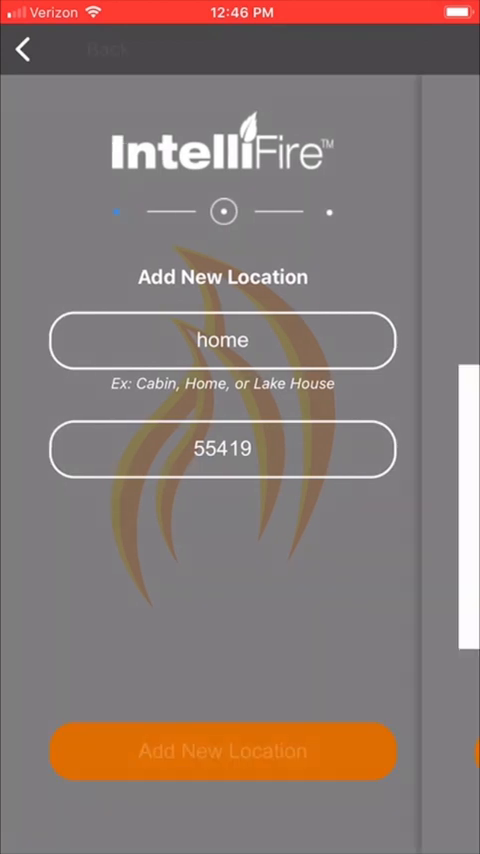
- Create the 'home' location and proceed to the network password step
click(222, 752)
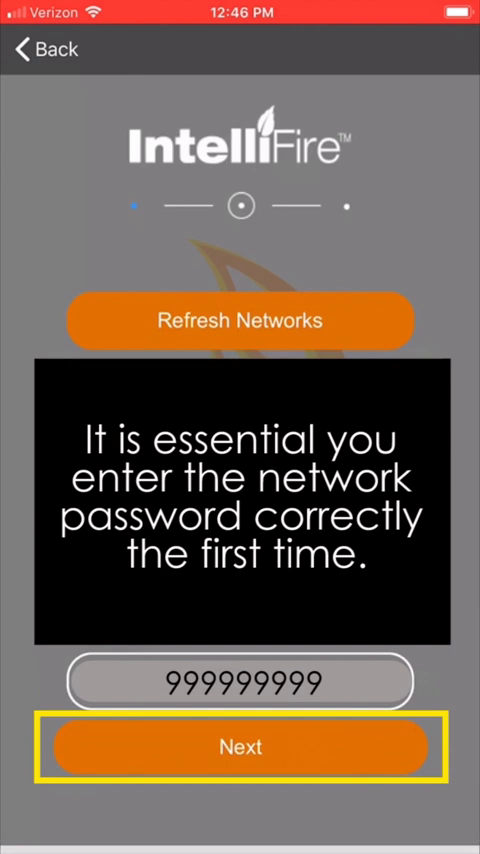
- Submit the network password and continue once the Wi-Fi module reaches the server
click(240, 748)
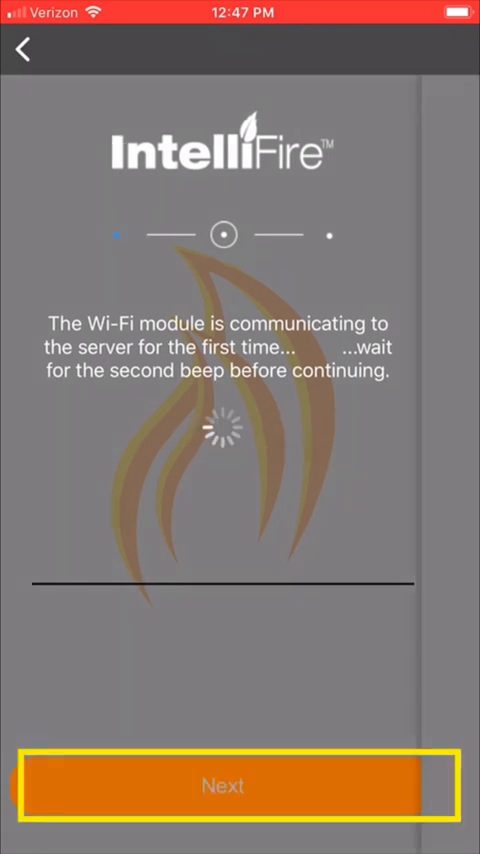
click(230, 784)
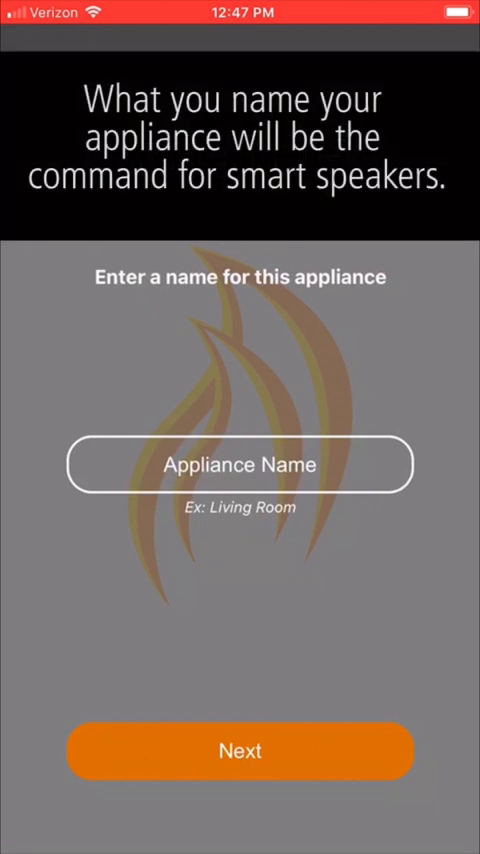
- Start entering a name for the new appliance in the Appliance Name field
click(240, 464)
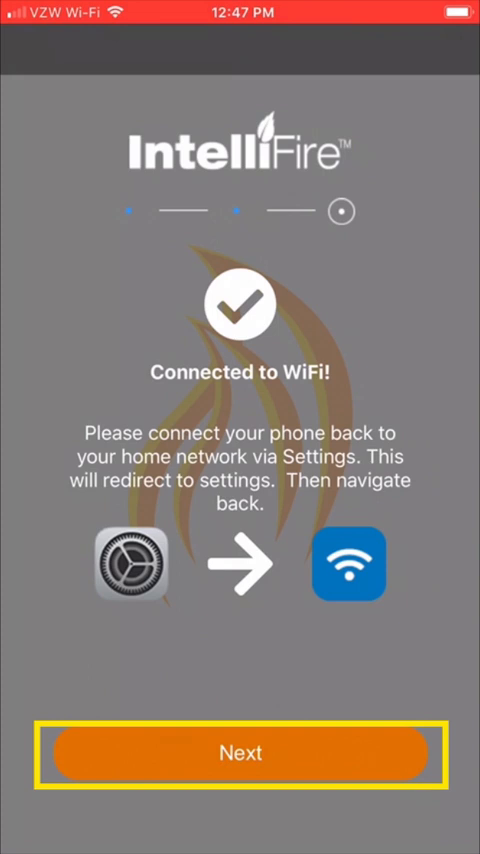
- Confirm appliance 'fireplace' joined Wi-Fi and was added to location 'home'
click(240, 752)
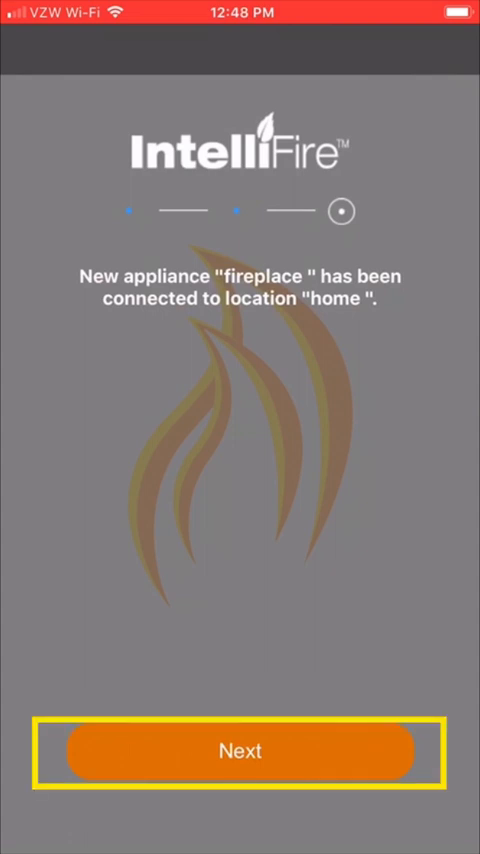
click(240, 752)
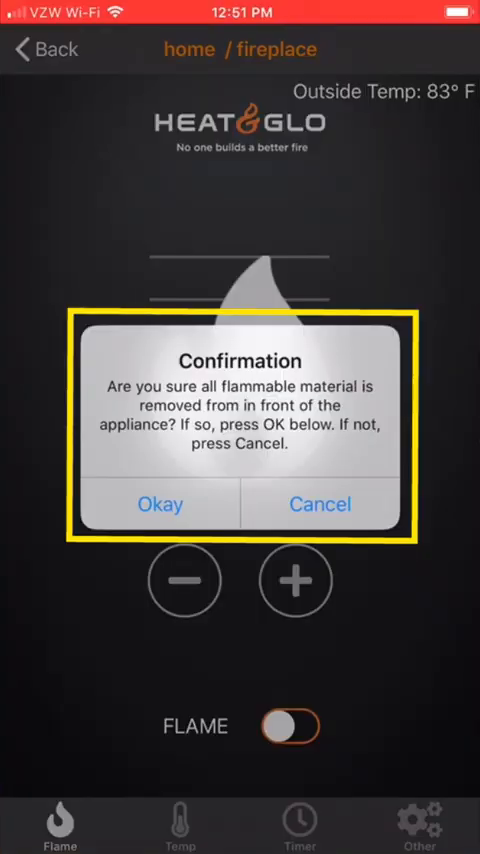
- Confirm no flammable material is near the fireplace, reaching the flame control screen
click(160, 504)
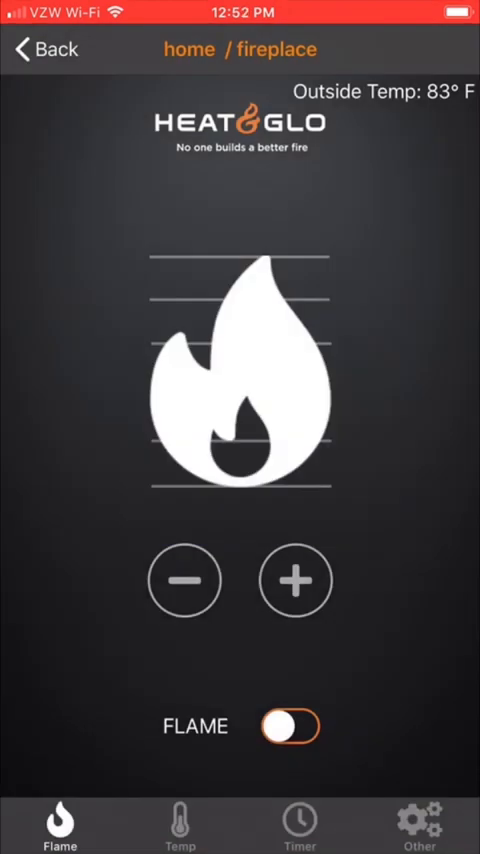